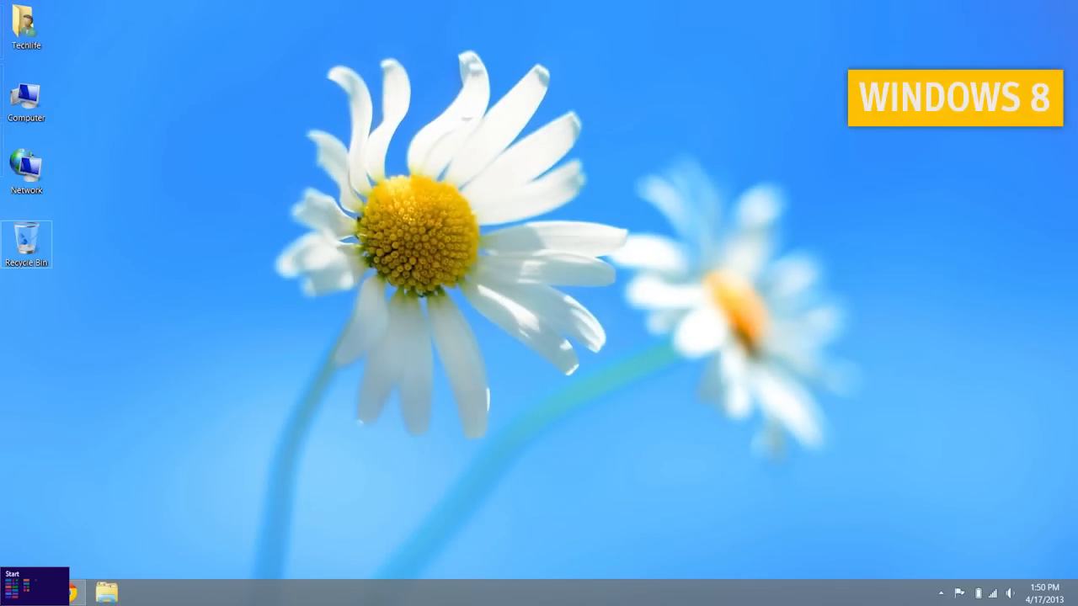
- From the Start screen's All apps list, search 'chrome' and launch Google Chrome onto the Techlife homepage
{"action": "left_click", "coordinate": [34, 581]}
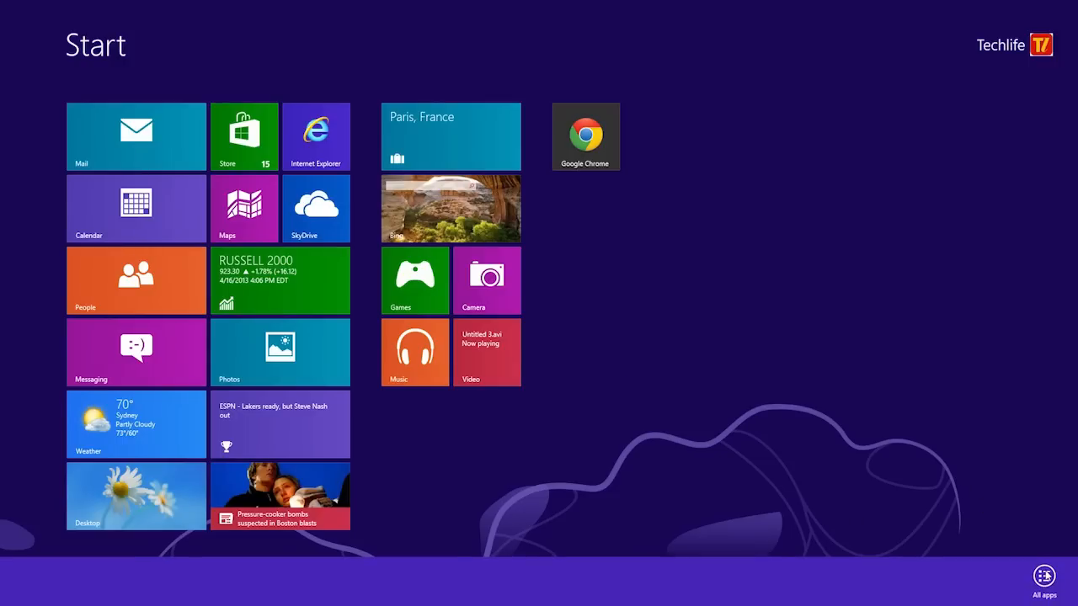
{"action": "left_click", "coordinate": [1044, 576]}
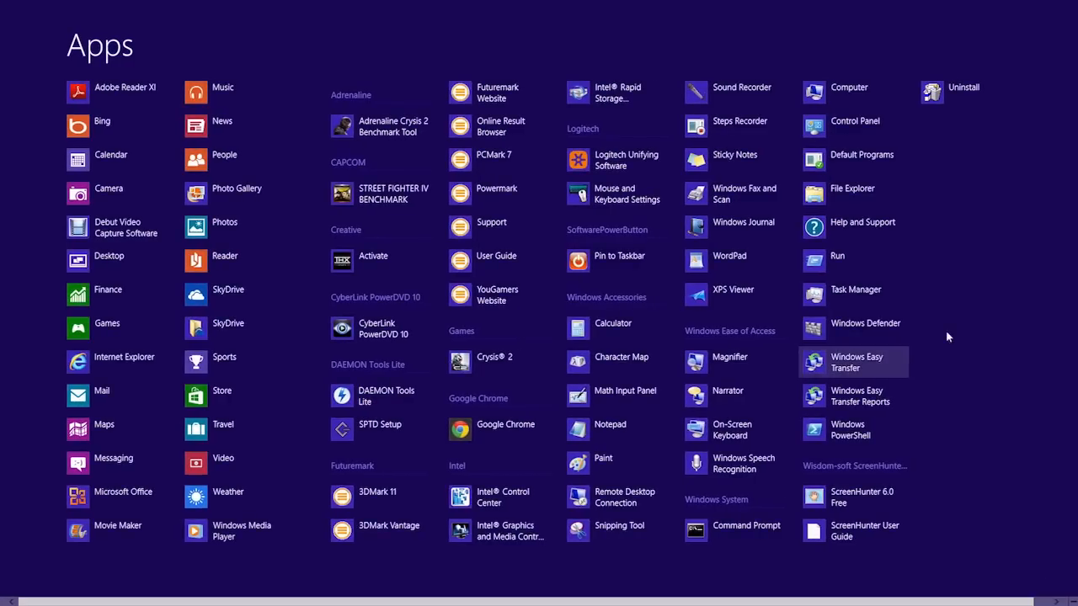
{"action": "mouse_move", "coordinate": [984, 323]}
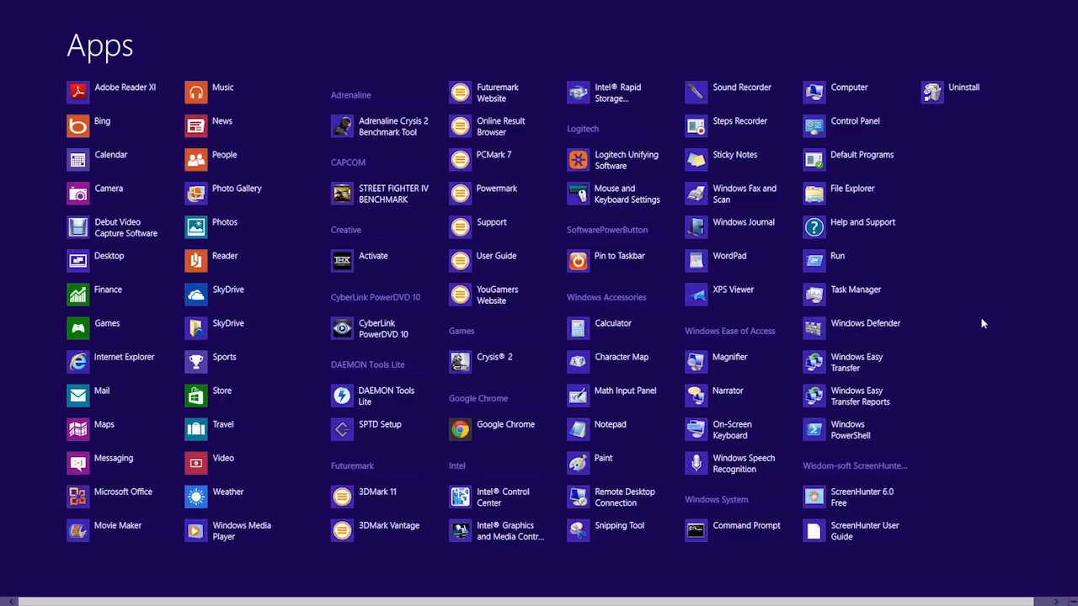
{"action": "type", "text": "chrome"}
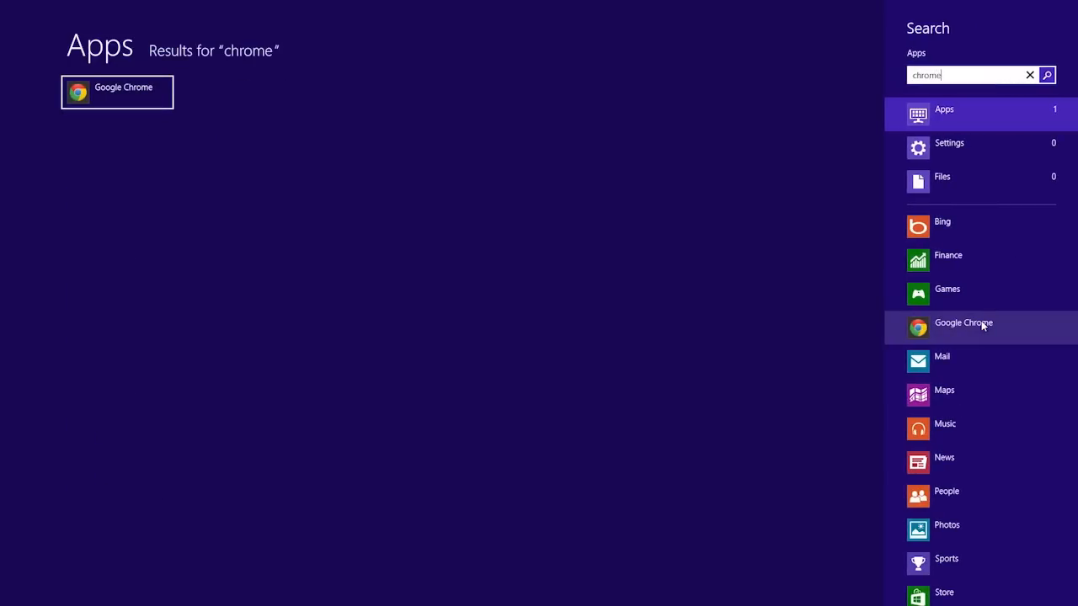
{"action": "mouse_move", "coordinate": [116, 91]}
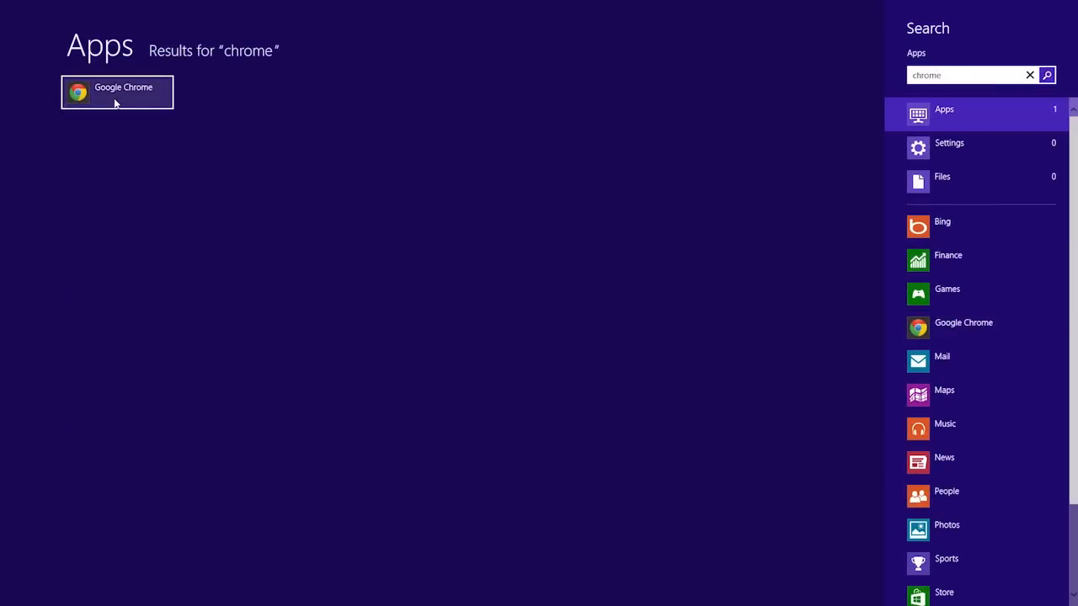
{"action": "left_click", "coordinate": [118, 91]}
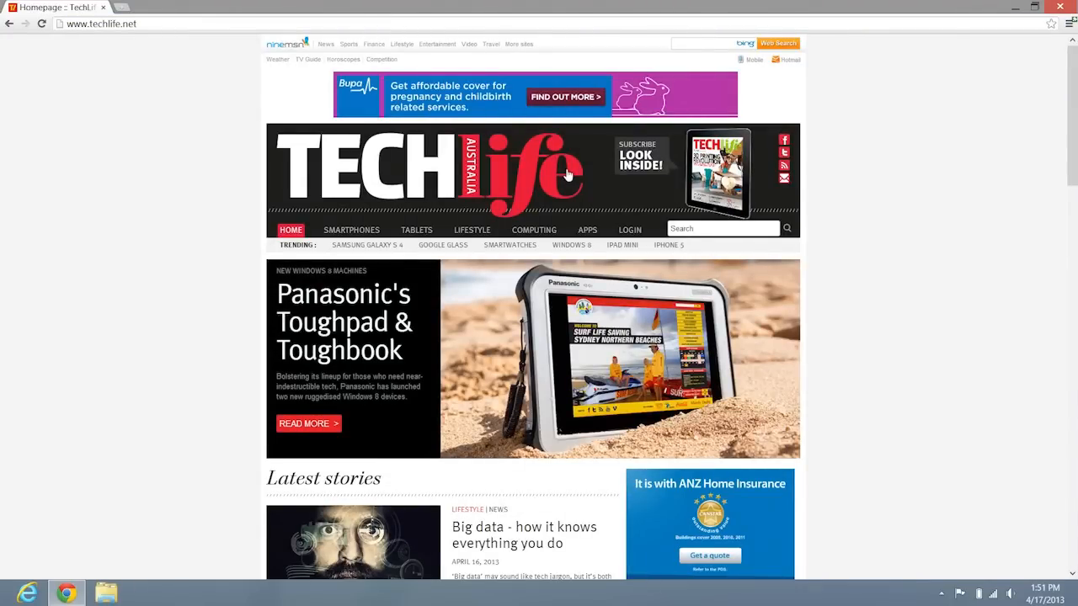
{"action": "scroll", "scroll_direction": "down", "scroll_amount": 3}
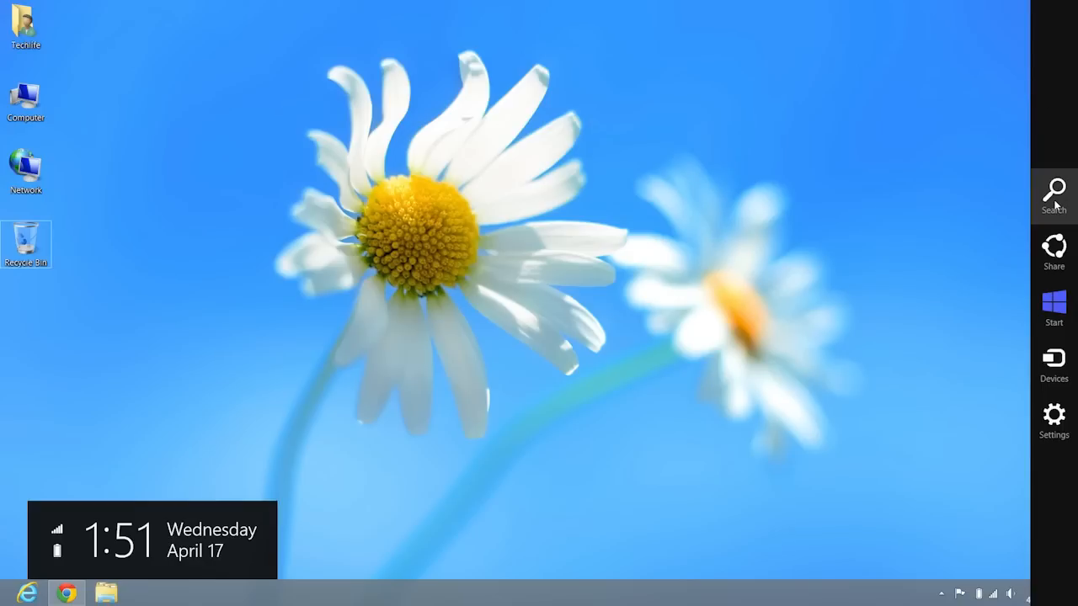
{"action": "mouse_move", "coordinate": [1055, 253]}
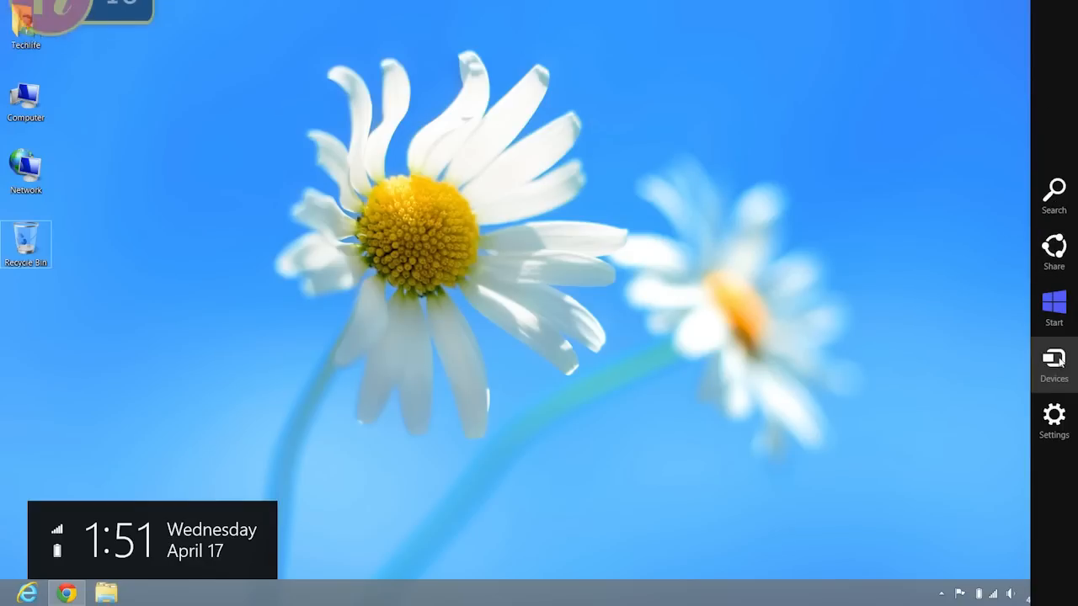
- Return to the Start screen via the Start charm on the charms bar
{"action": "left_click", "coordinate": [1055, 310]}
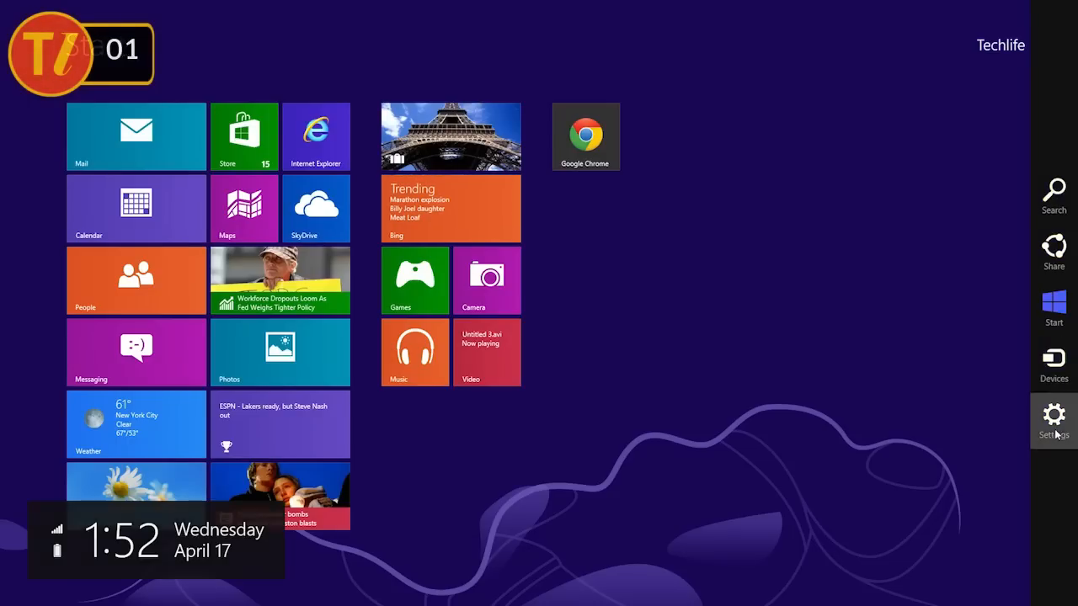